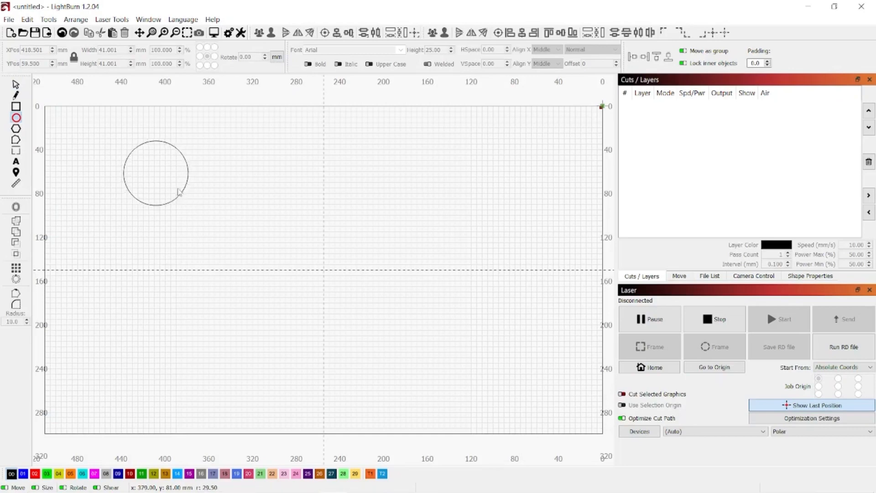
Size the drawn circle to 41 mm width and height
click(156, 173)
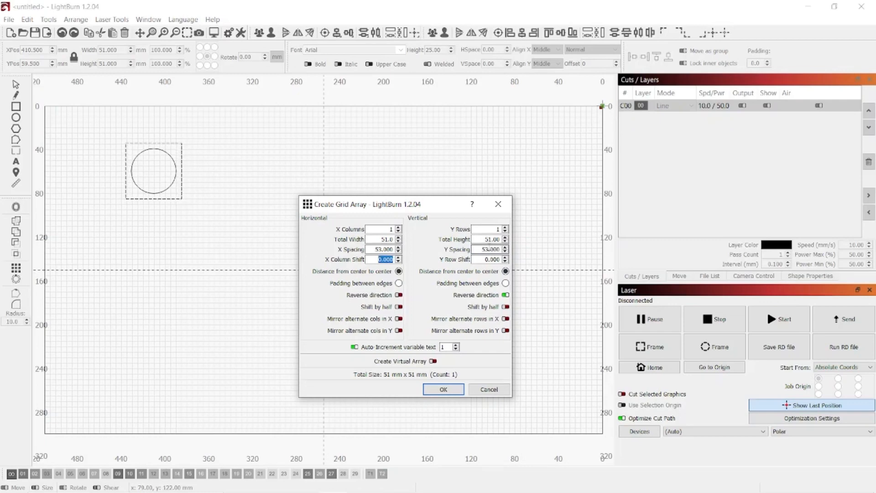
Array the square-and-circle pair into a column of 4 rows at 53 mm spacing
click(443, 389)
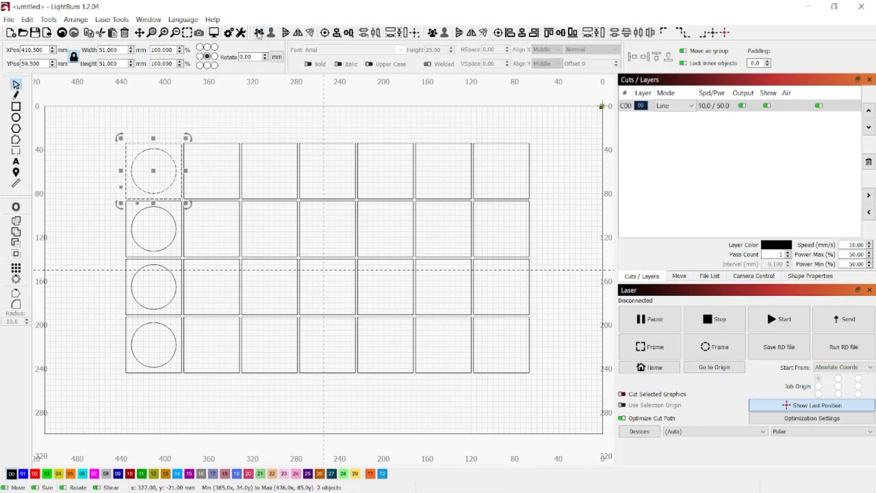
Group the selected squares and circles into one object
double_click(642, 106)
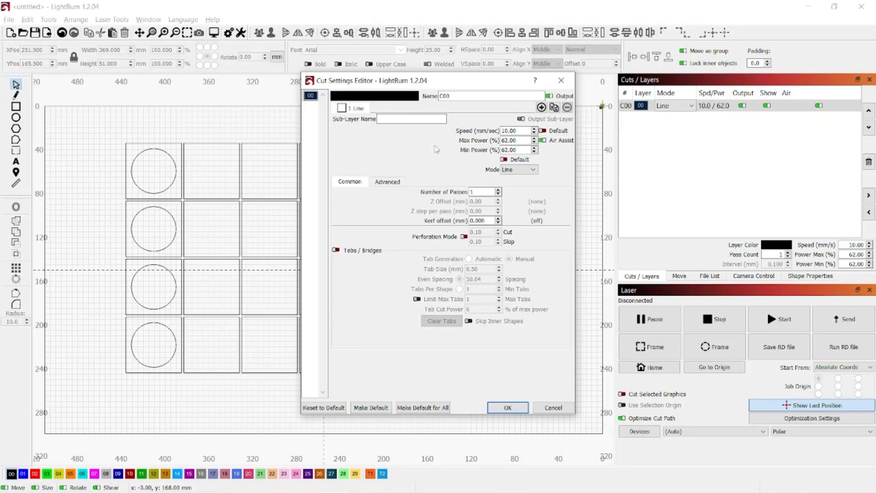